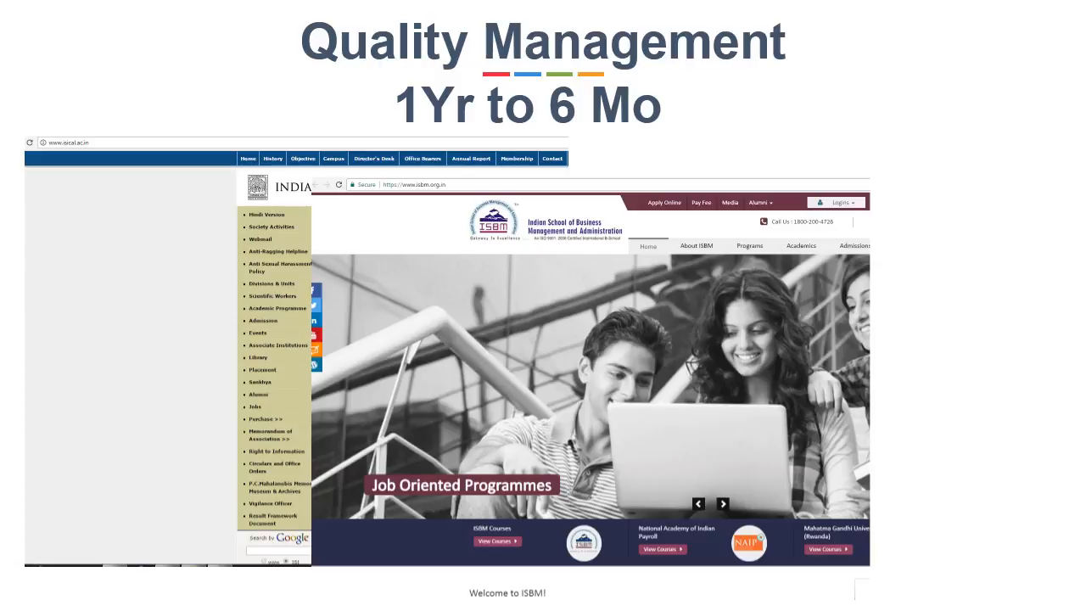
- Advance past the Quality Management slide (1 Yr to 6 Mo) to the Construction Engineer slide
key(Right)
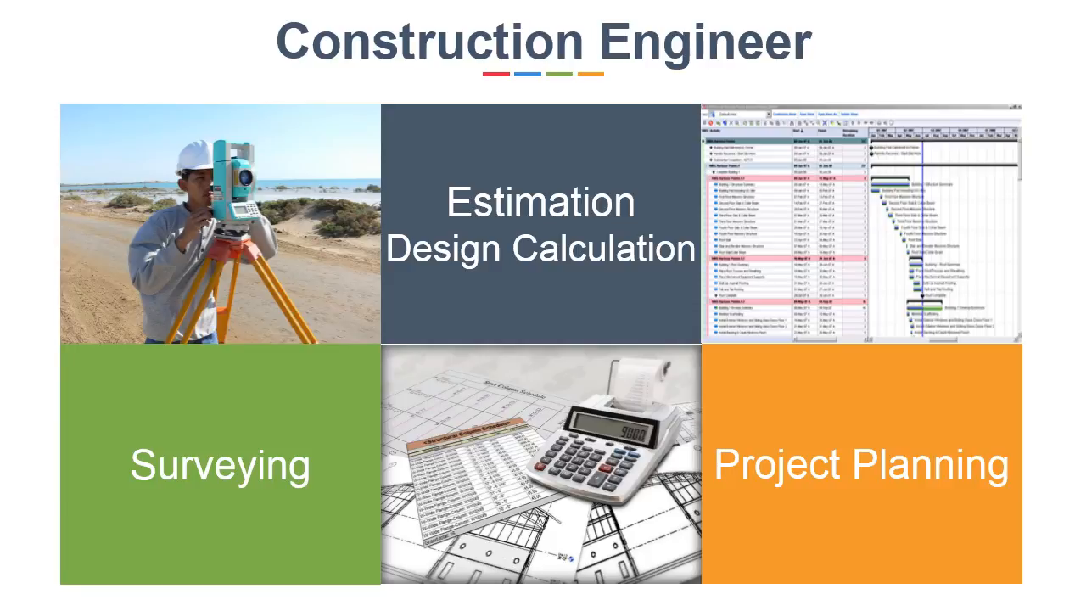
- Move from the Estimation, Design Calculation, Surveying and Project Planning slide to the learning-sources slide
scroll(down, 3)
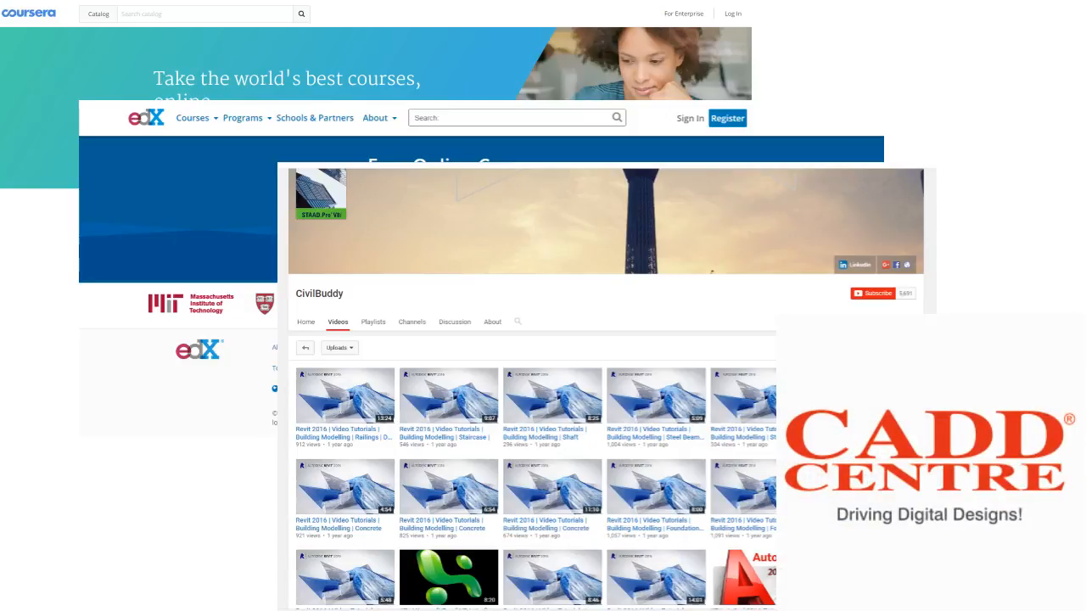
- Move past the Coursera, edX, CivilBuddy and CADD Centre slide to the closing subscribe slide
scroll(down, 3)
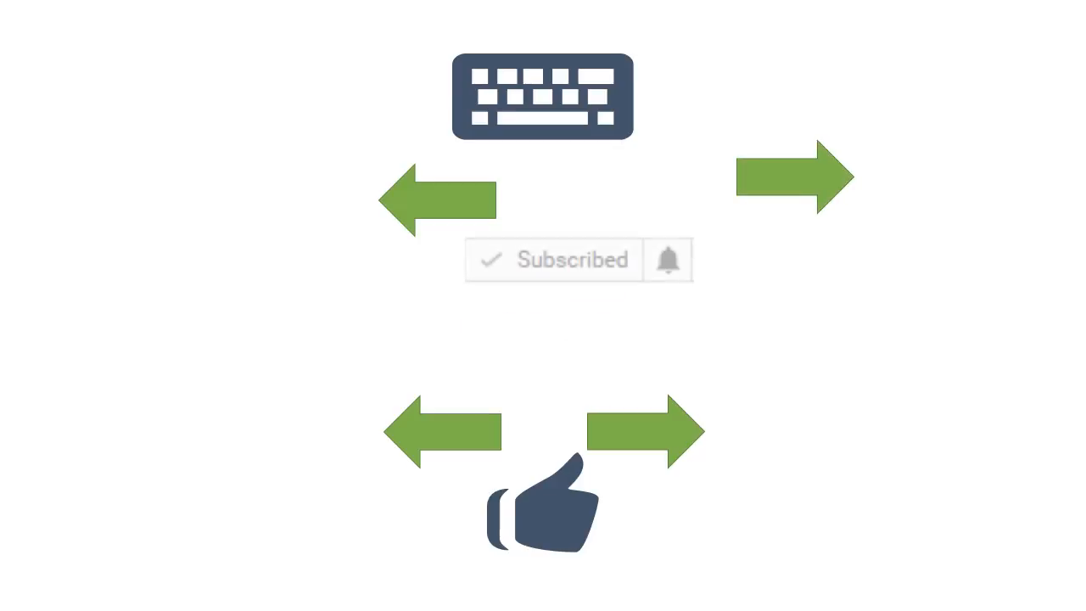
- Tick the all-notifications option in the Career Opportunities channel notifications prompt
click(669, 260)
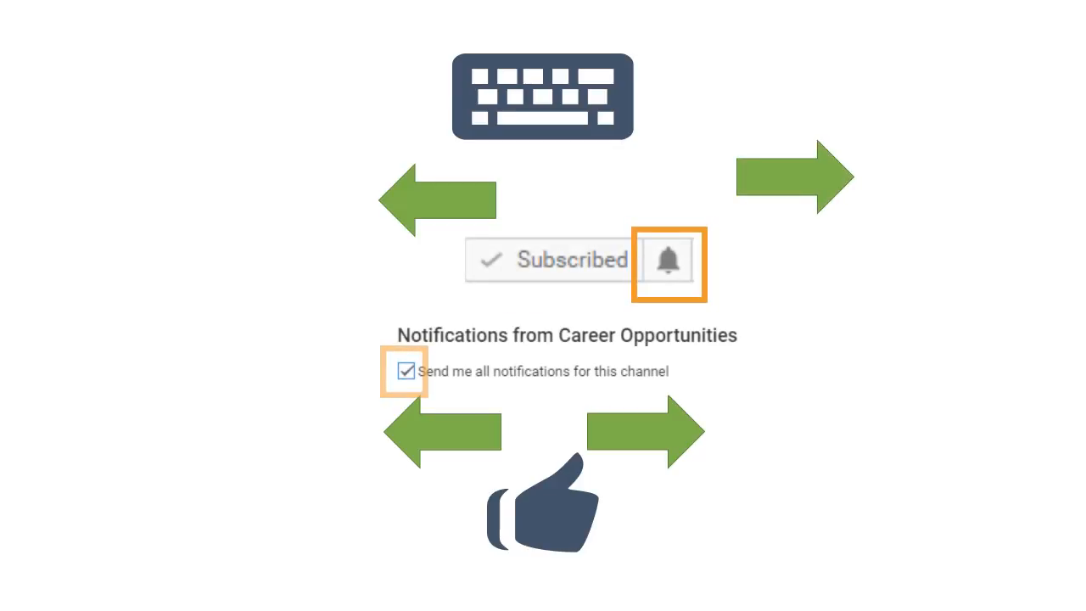